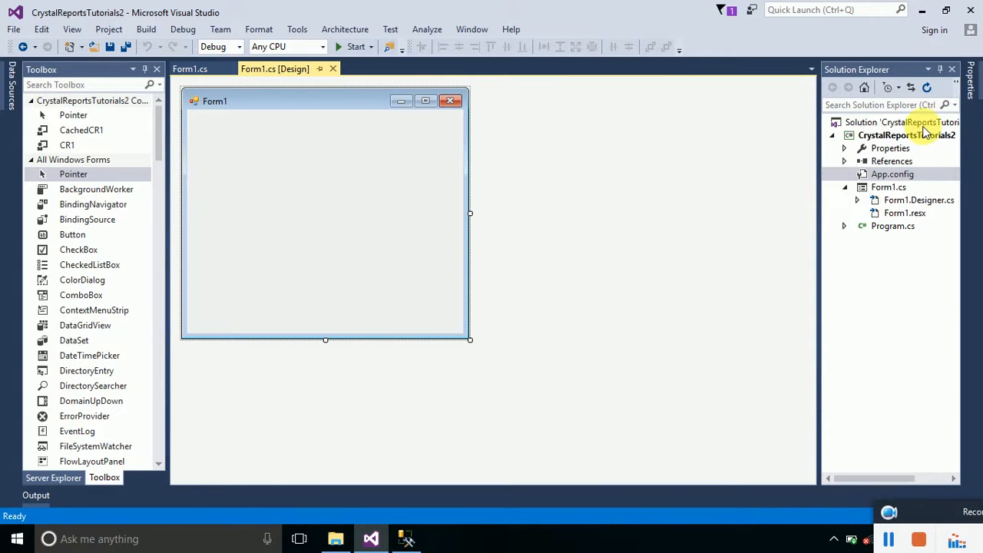
Add a new folder to the CrystalReportsTutorials2 project from its context menu
click(906, 135)
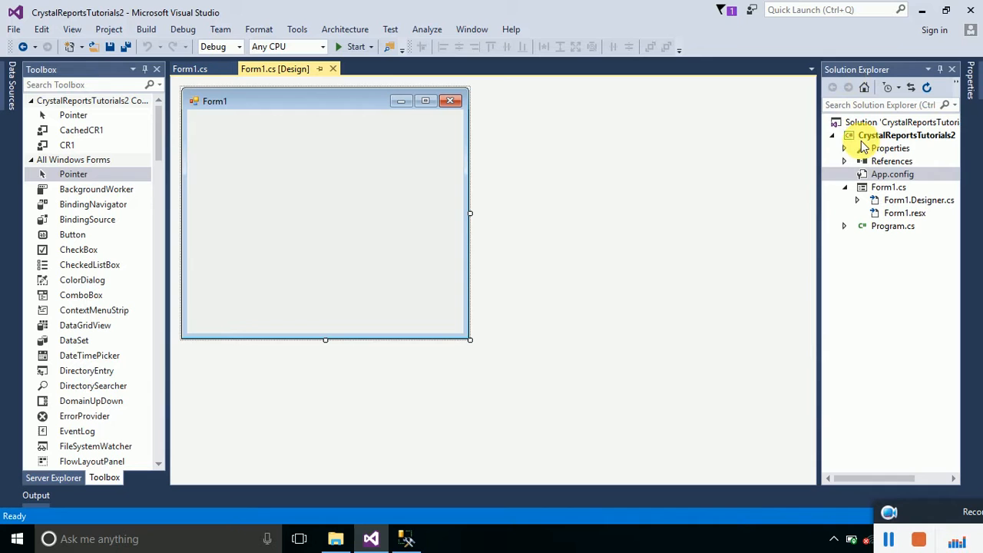
click(906, 135)
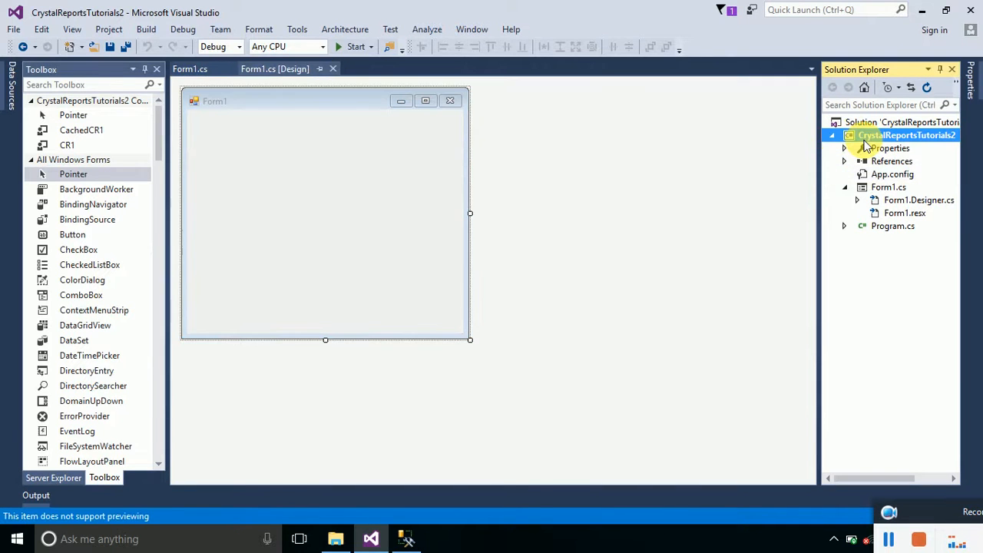
right_click(906, 135)
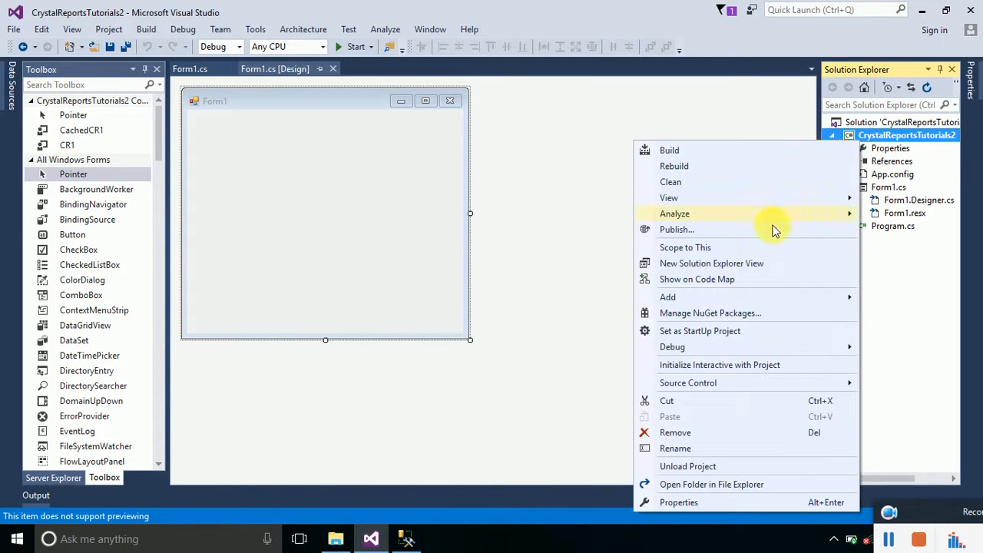
click(667, 297)
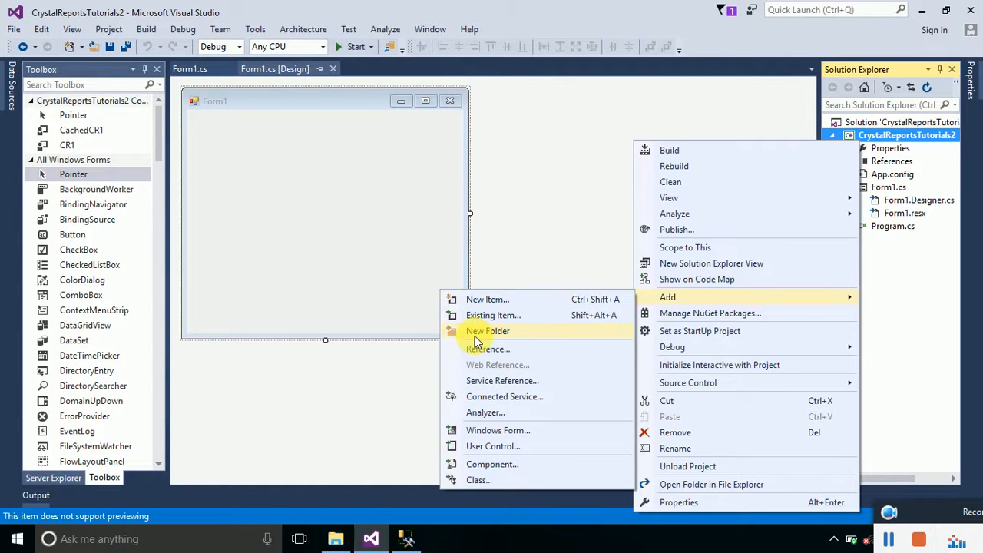
click(487, 330)
text(Reports)
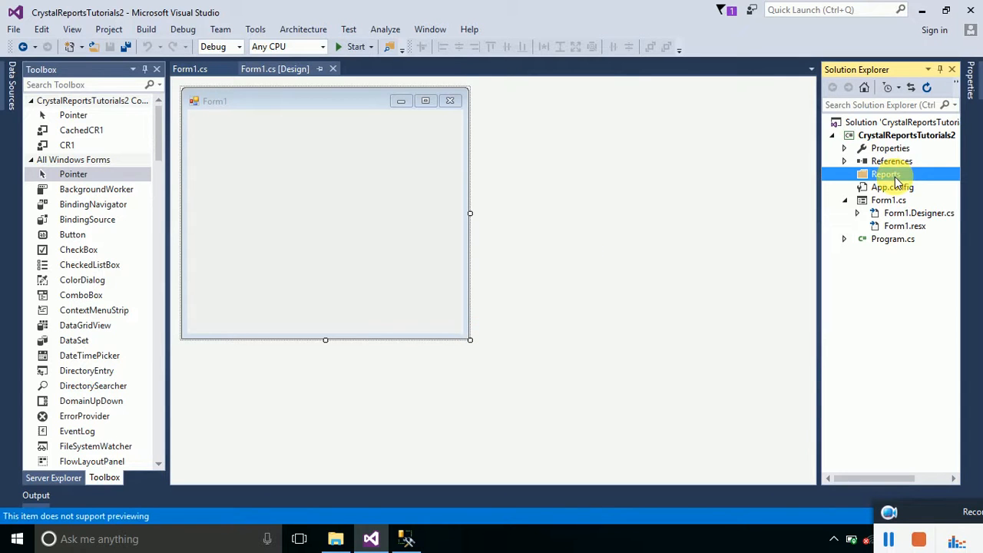
Choose the Reporting > Crystal Reports item template for Reports and name it CR1.rpt
right_click(885, 174)
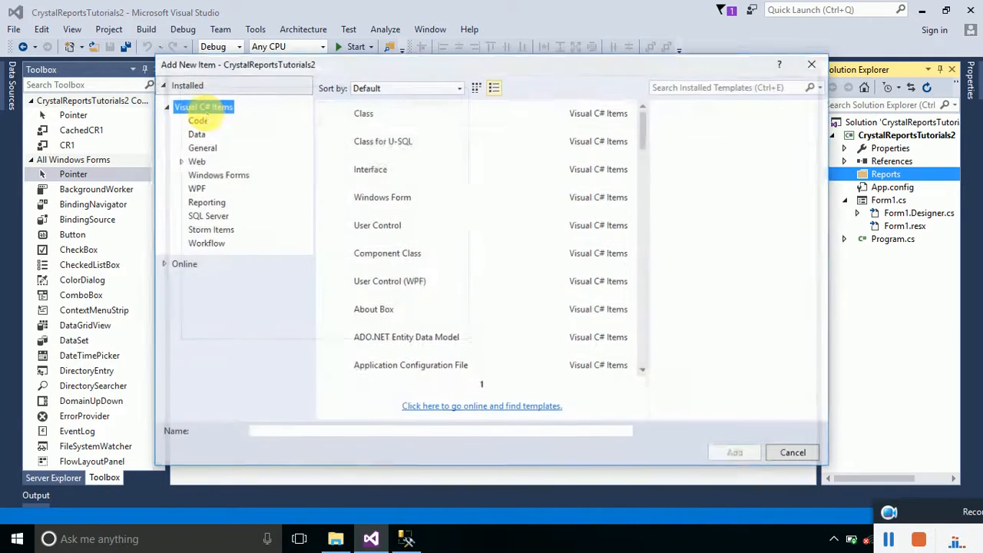
click(363, 113)
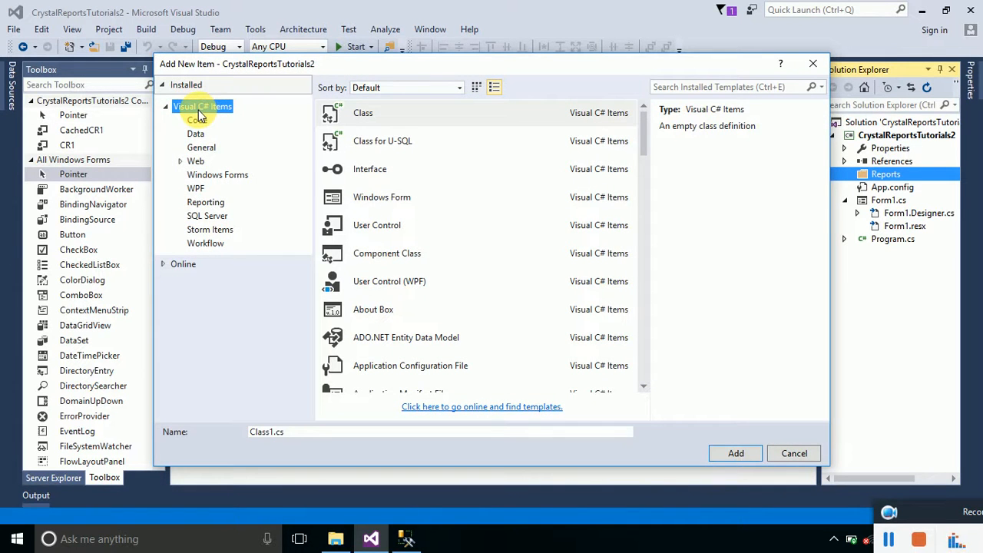
mouse_move(205, 216)
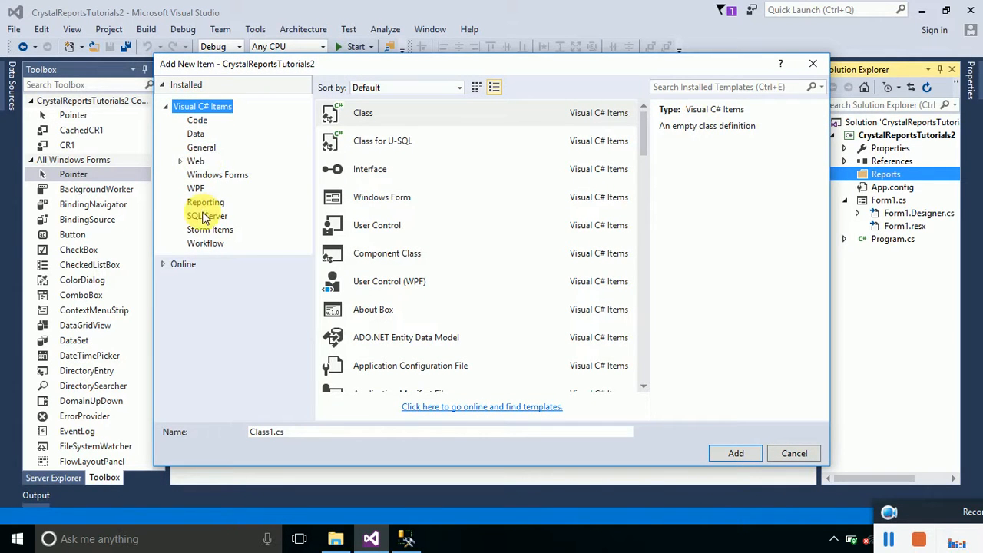
click(205, 202)
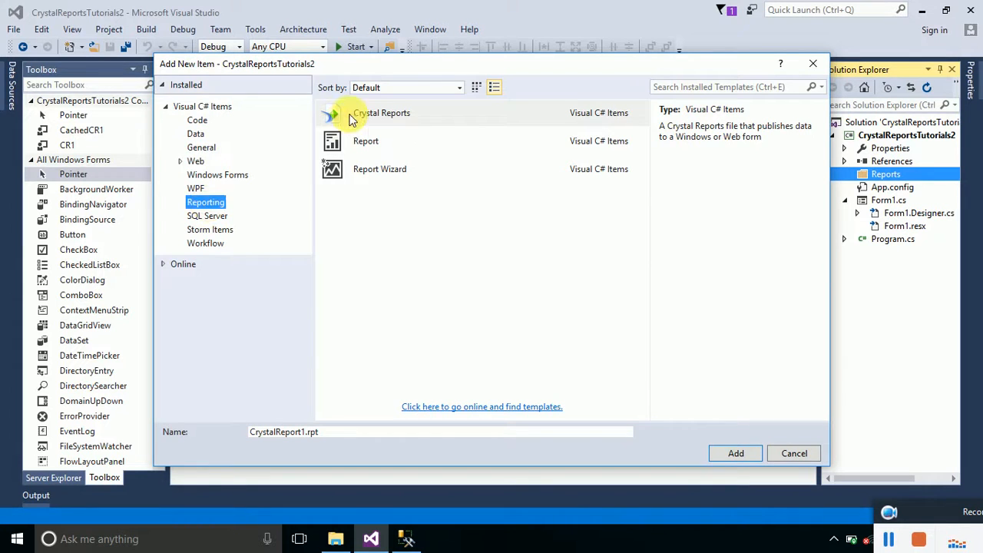
click(382, 113)
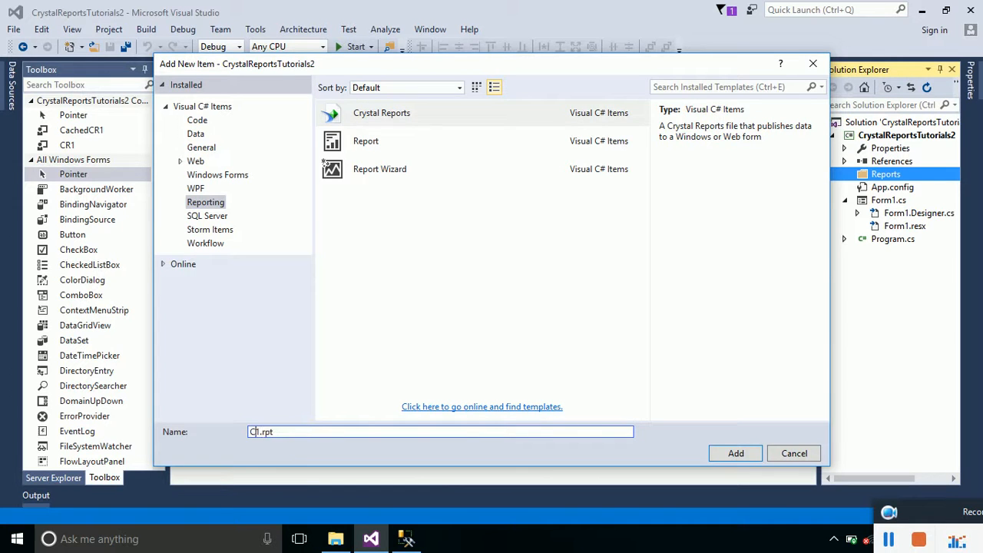
text(CR1.rpt)
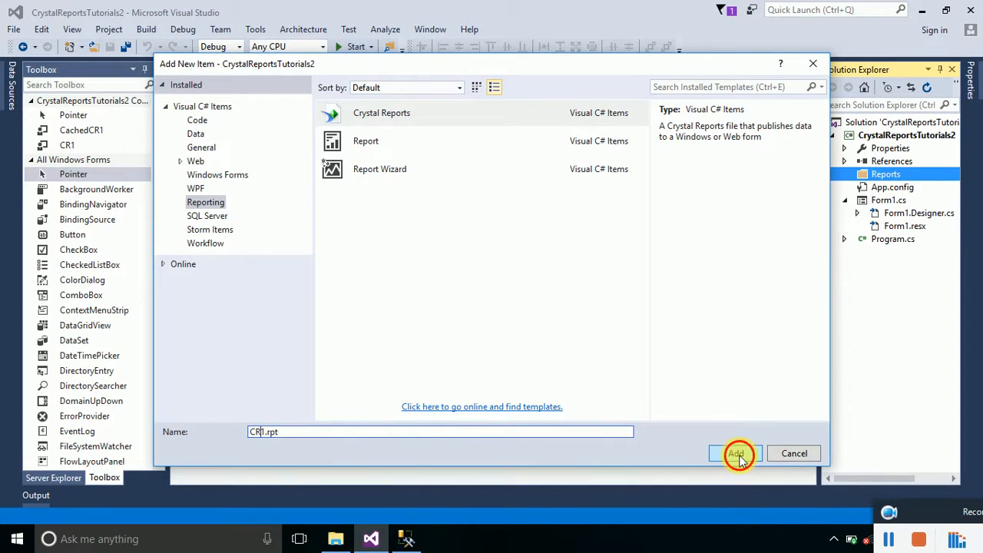
Add CR1.rpt and launch the Standard report wizard from the Crystal Reports Gallery
click(734, 453)
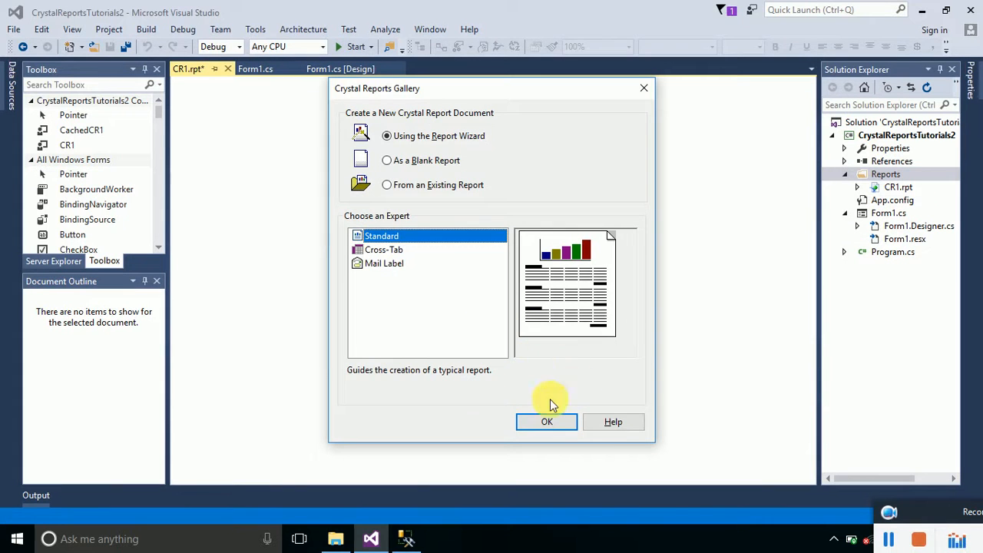
mouse_move(491, 184)
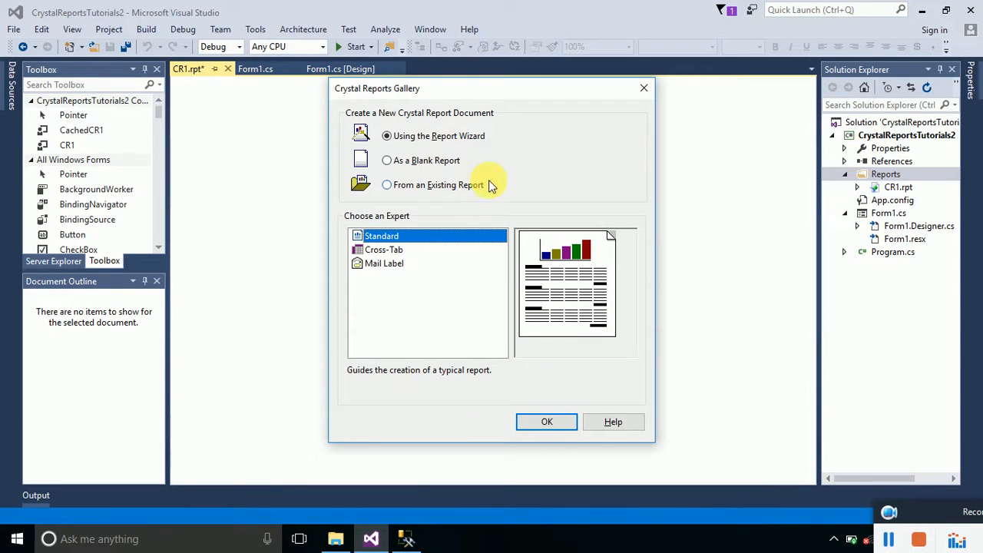
mouse_move(457, 171)
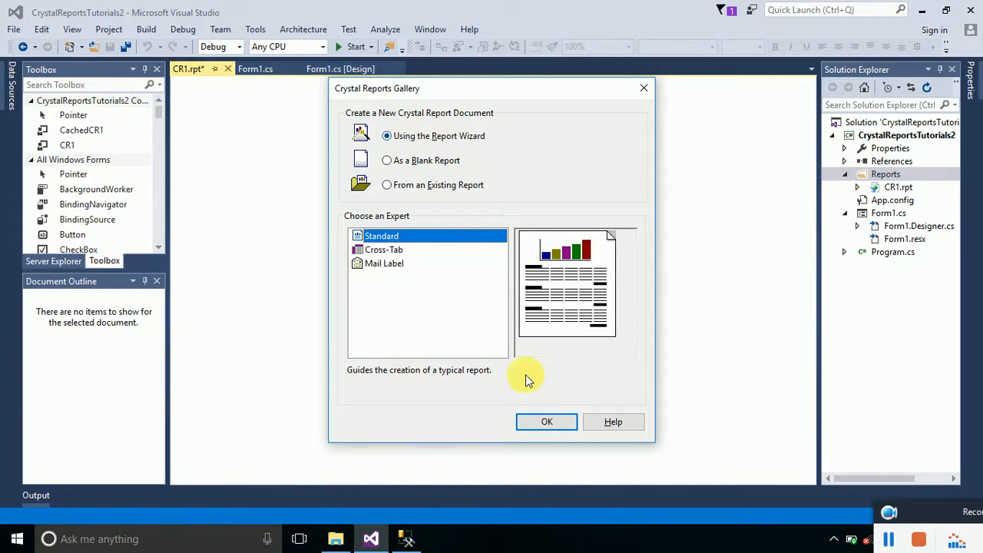
click(546, 421)
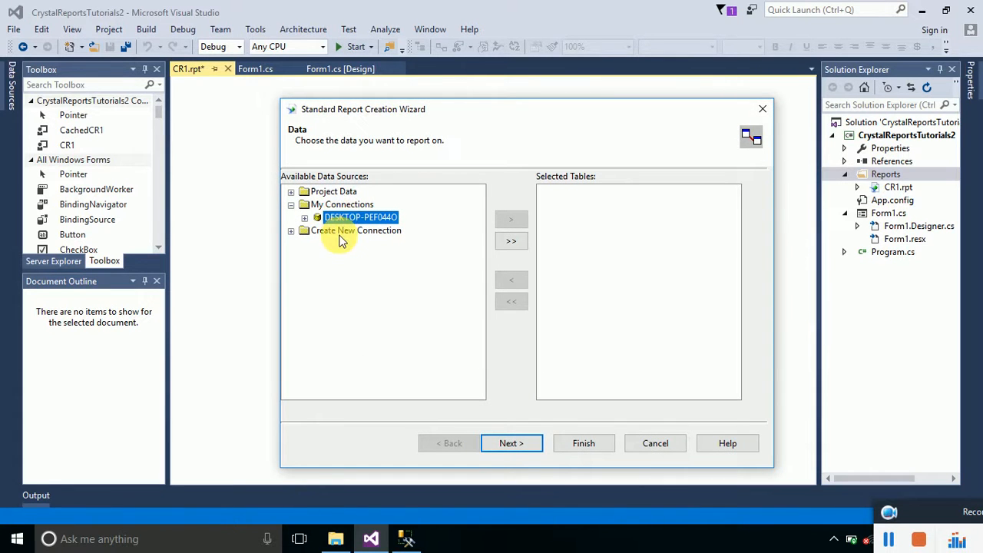
Remove the saved DESKTOP server connection and start a new OLE DB (ADO) connection
click(356, 230)
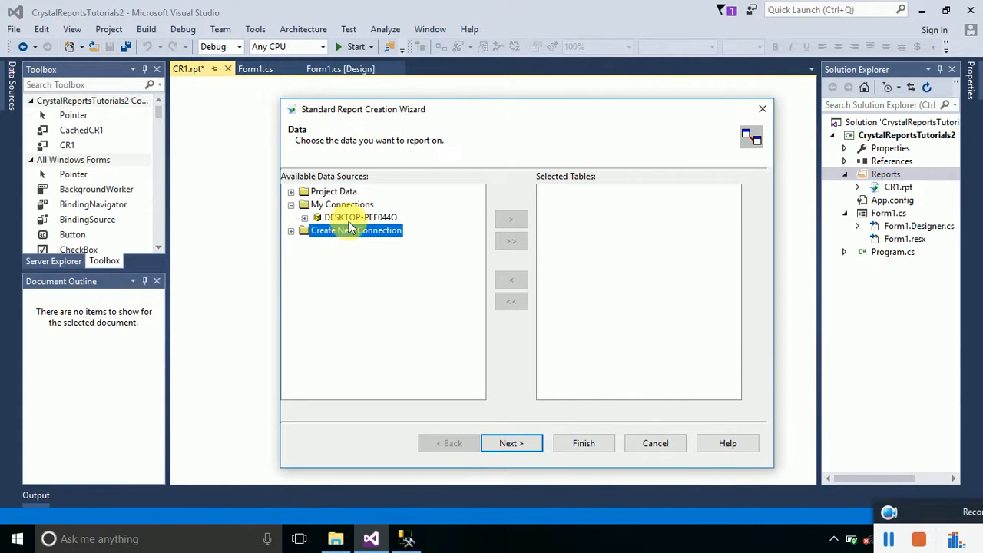
right_click(360, 216)
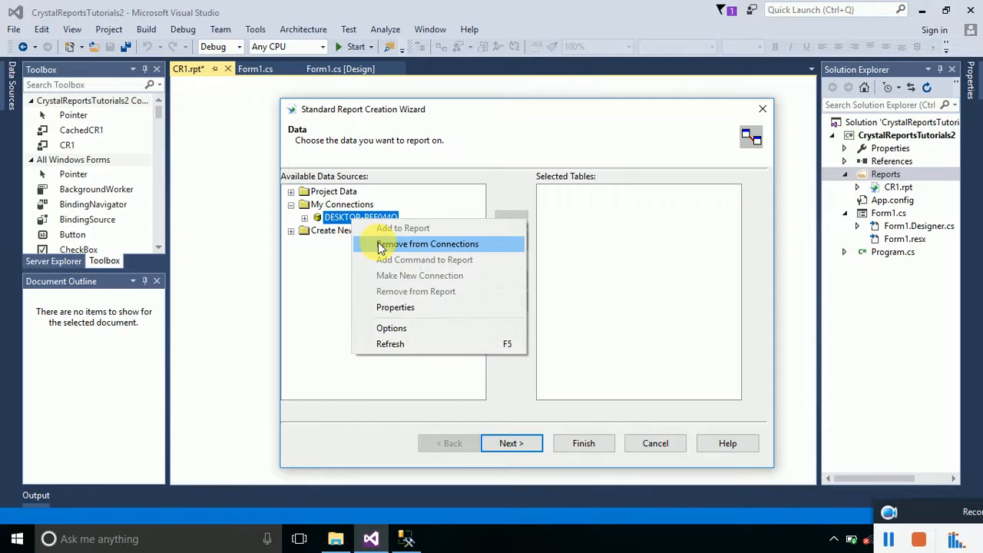
click(427, 243)
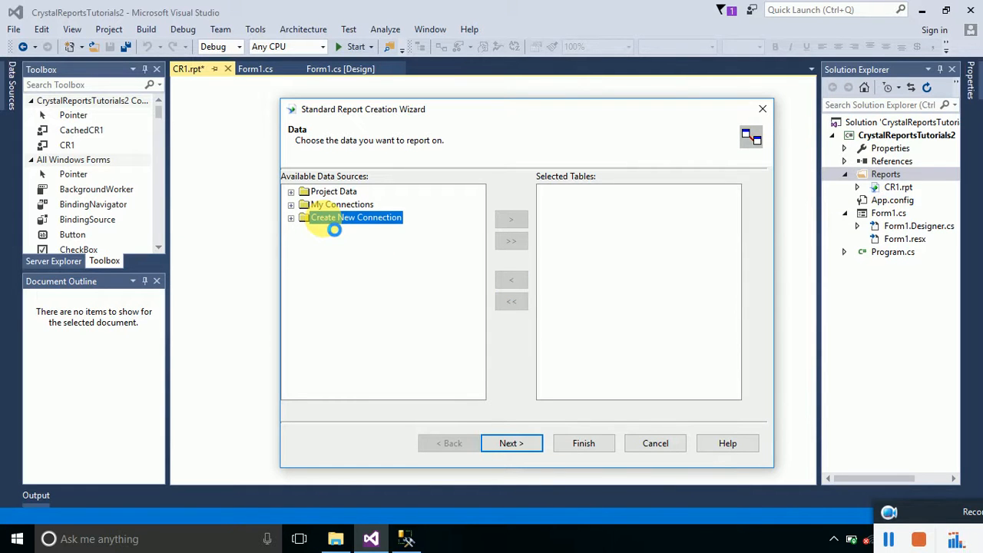
click(291, 217)
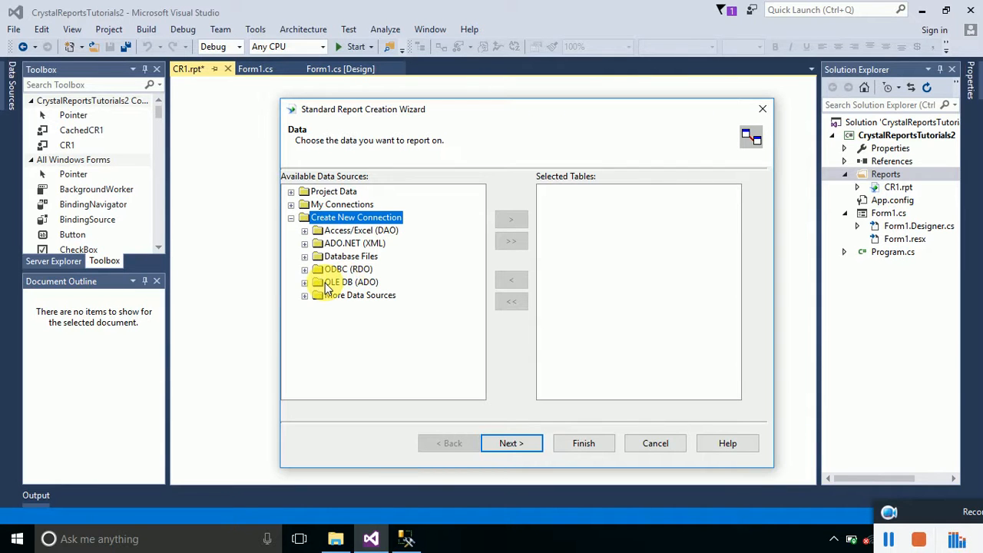
click(346, 282)
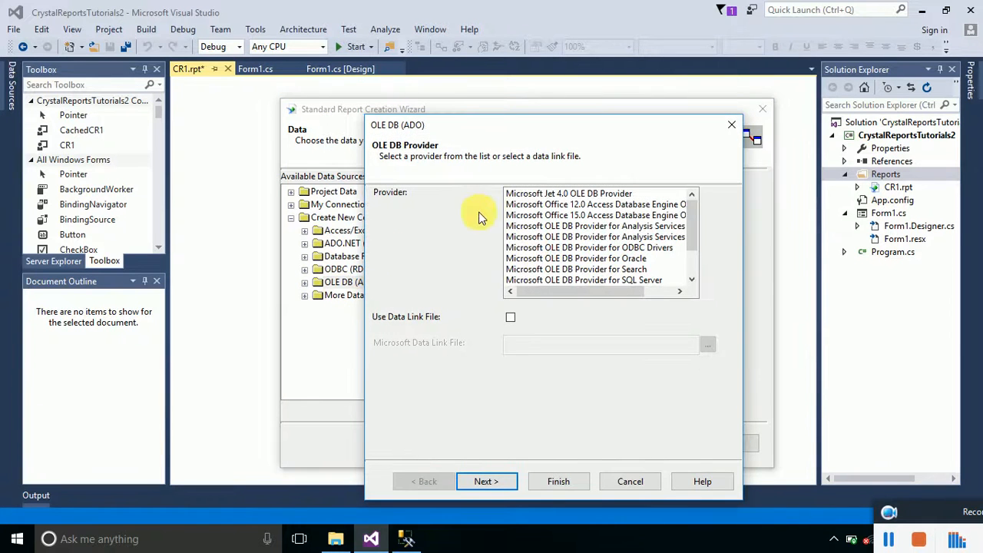
mouse_move(591, 236)
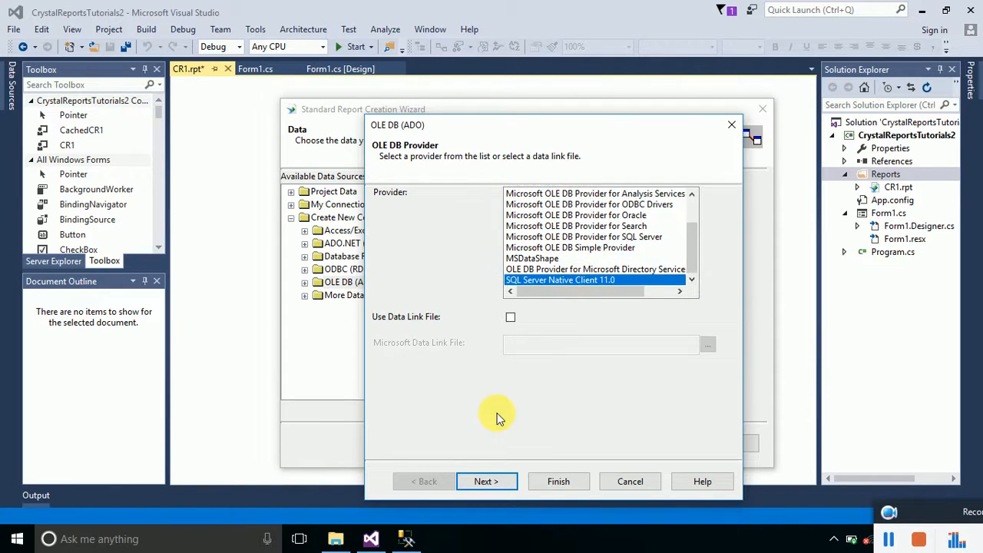
Proceed to connection details with SQL Server Native Client 11.0 as provider
click(486, 480)
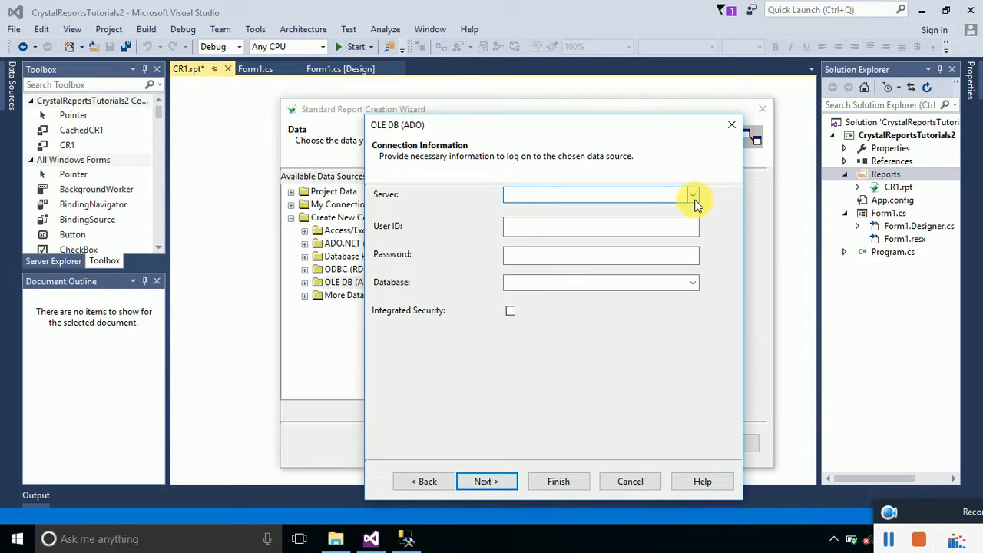
Select server DESKTOP-PEF044O, enable Integrated Security, and choose the SampleDB database
click(592, 195)
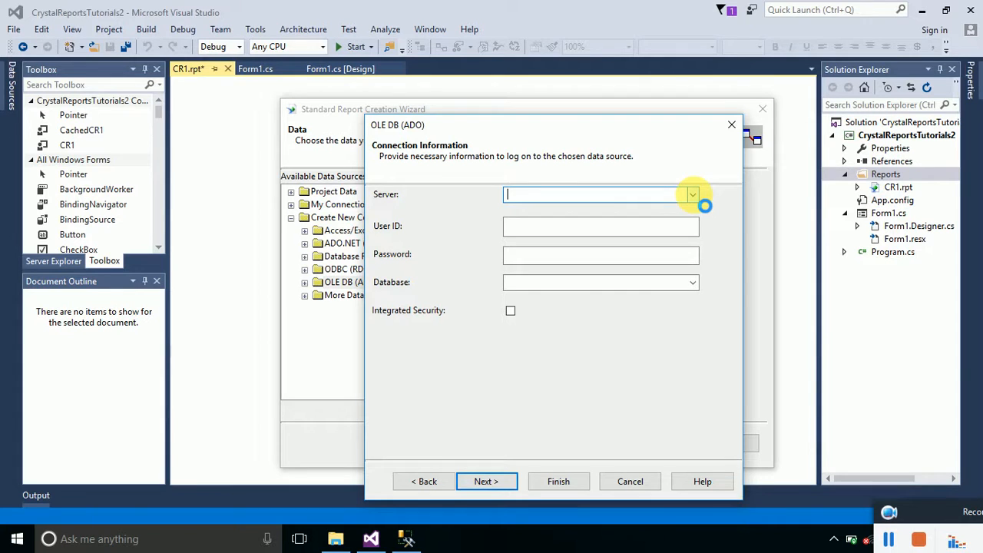
click(691, 193)
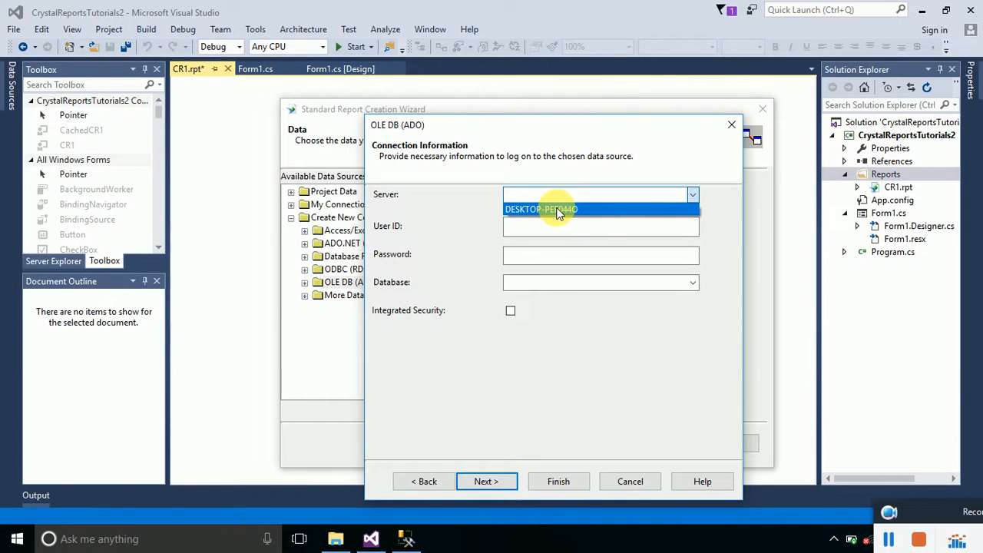
click(541, 209)
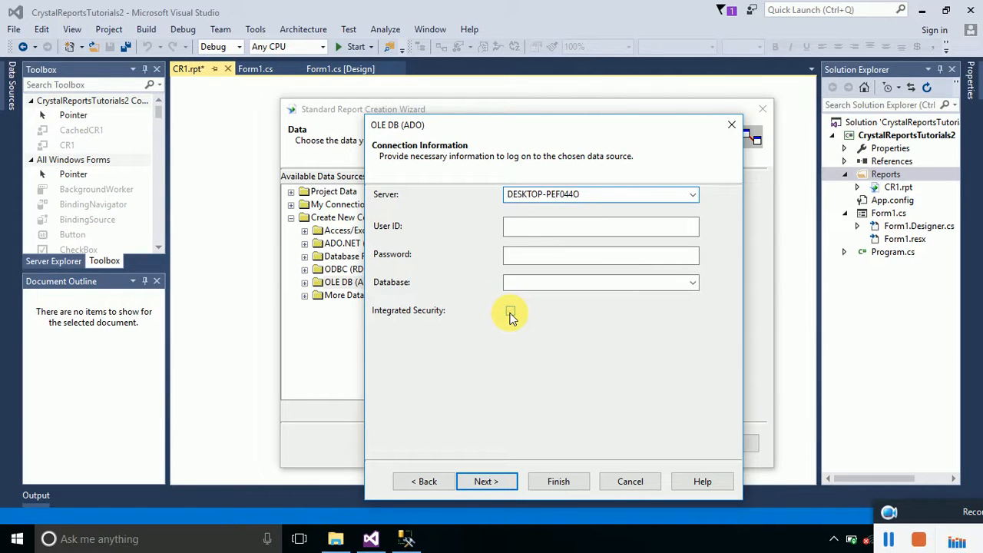
click(511, 310)
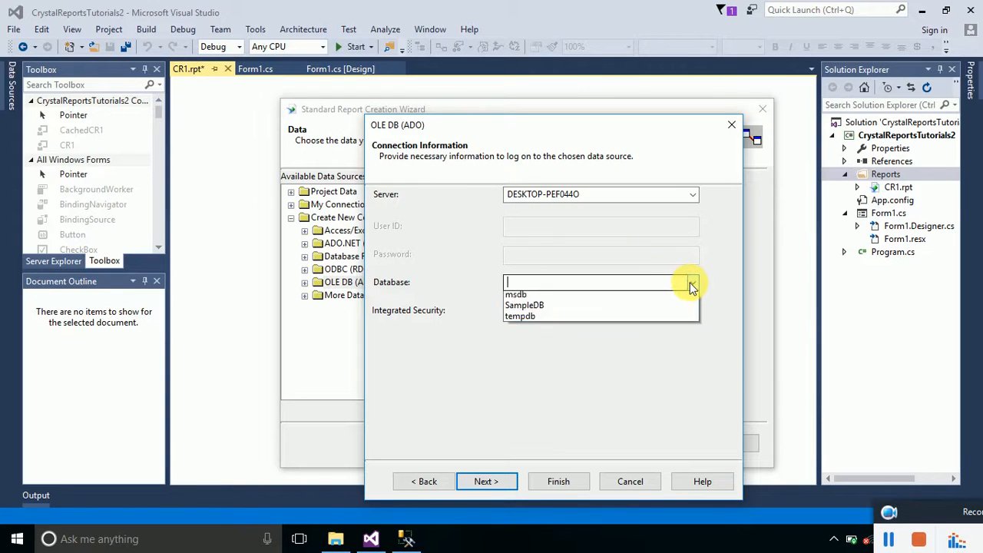
click(691, 281)
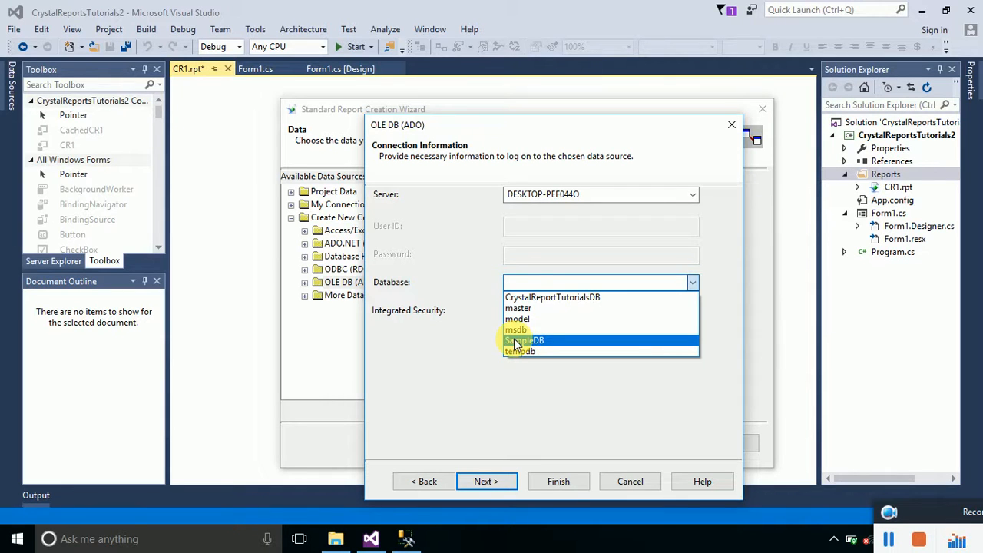
click(525, 340)
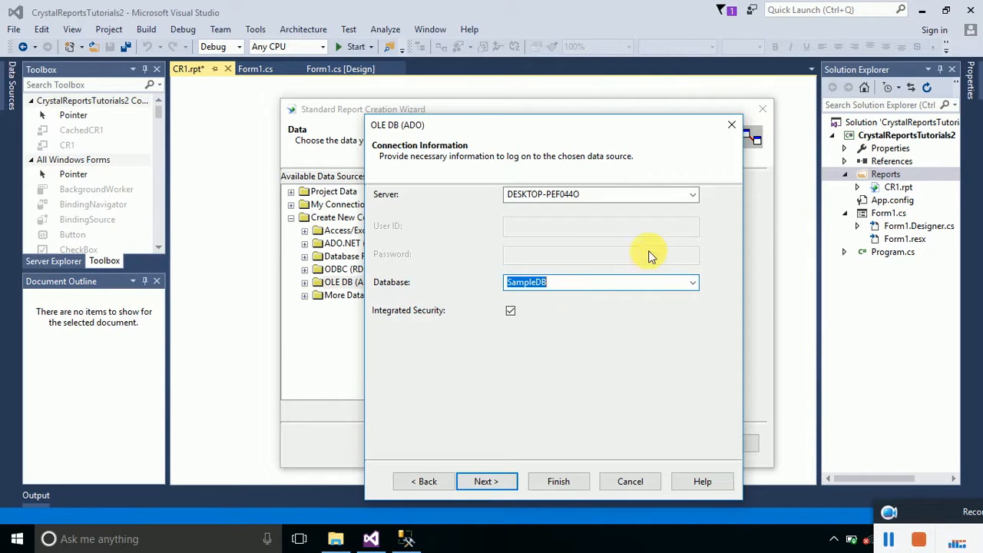
mouse_move(693, 210)
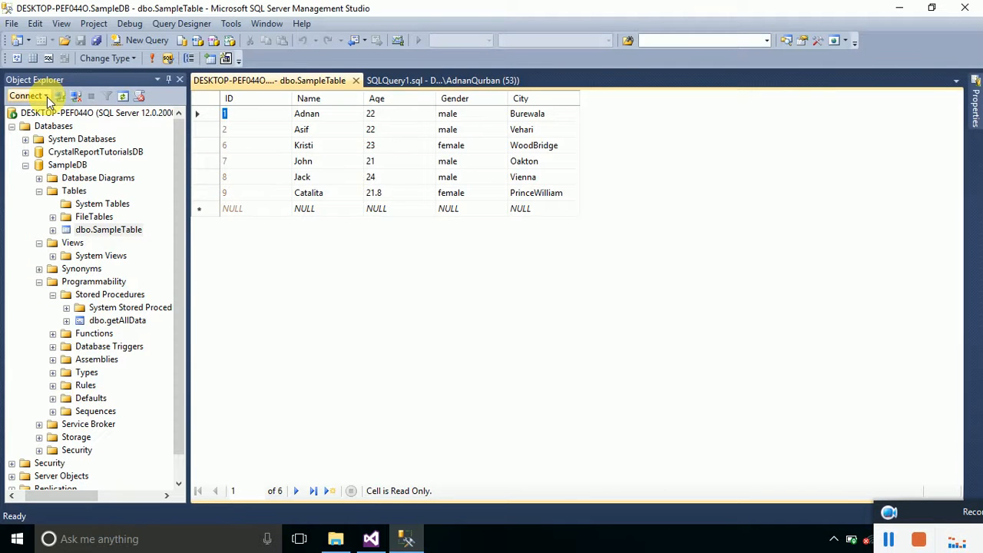
mouse_move(59, 96)
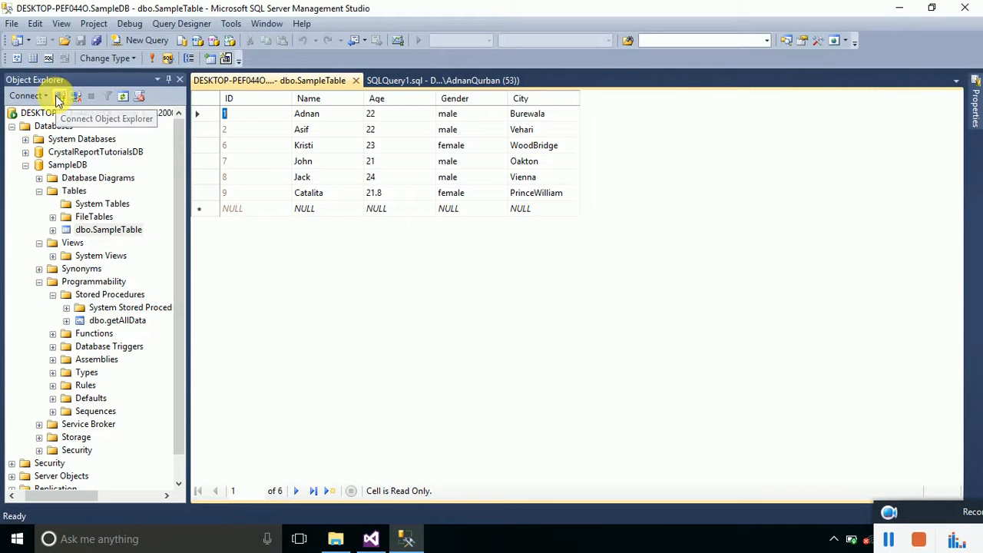
click(59, 95)
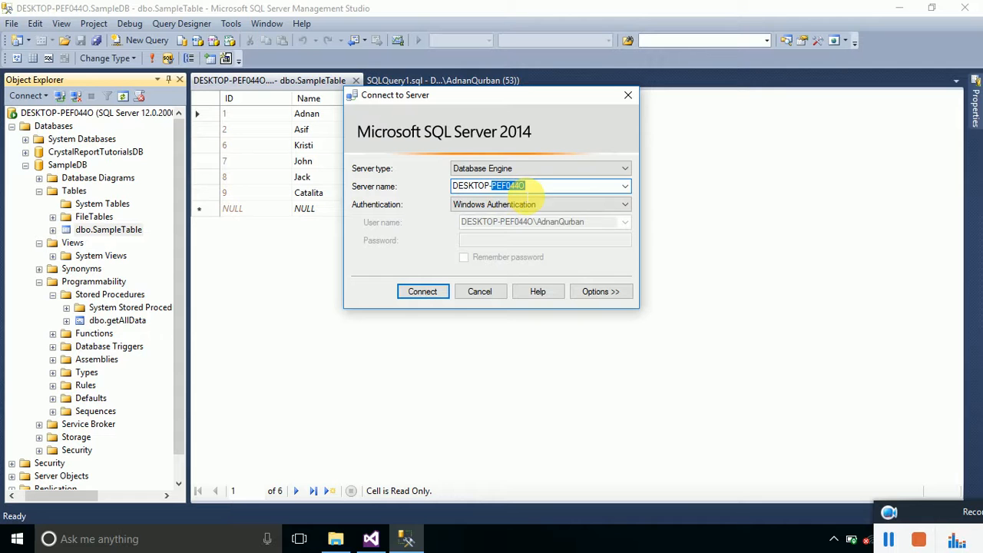
right_click(522, 185)
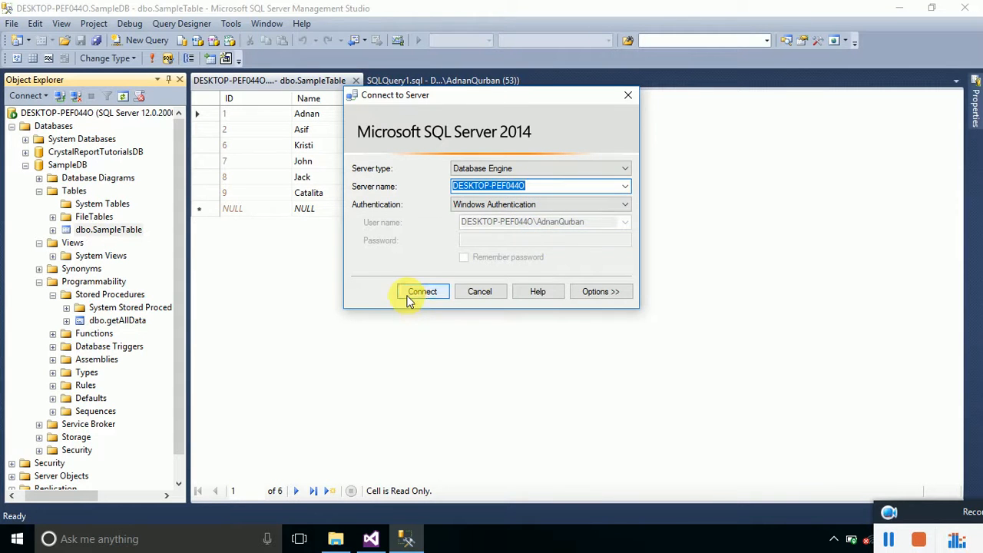
click(421, 290)
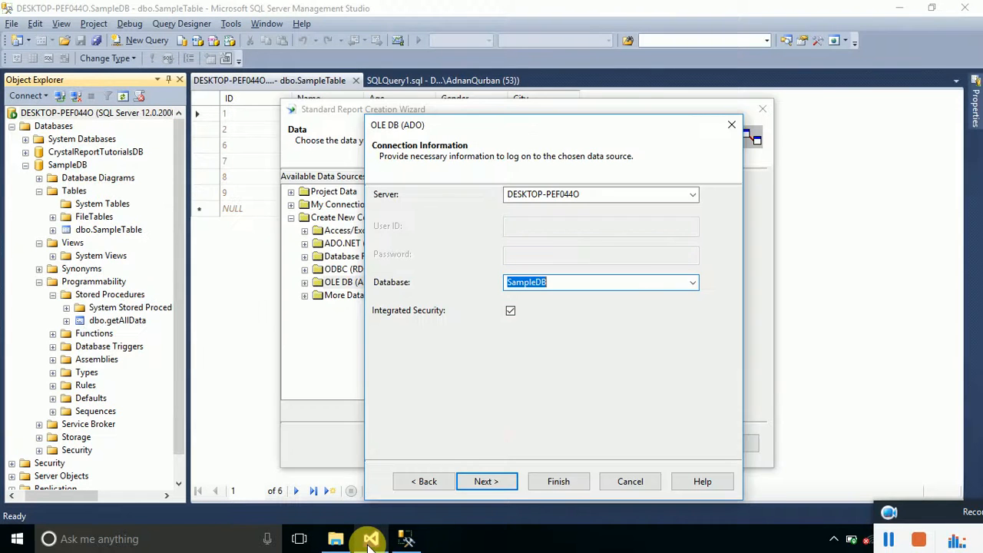
Confirm the DESKTOP-PEF044O / SampleDB connection details and finish the OLE DB connection
click(600, 193)
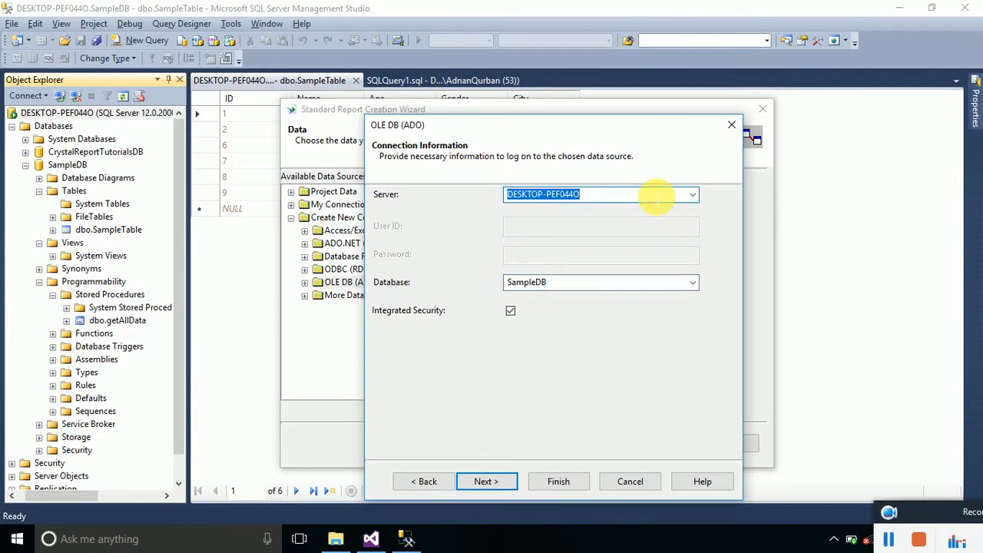
mouse_move(591, 281)
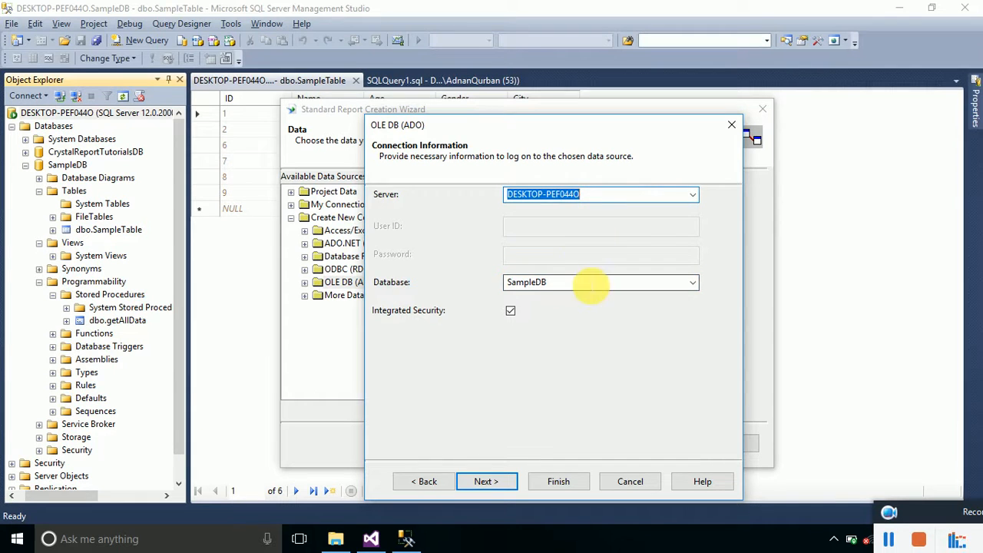
click(486, 481)
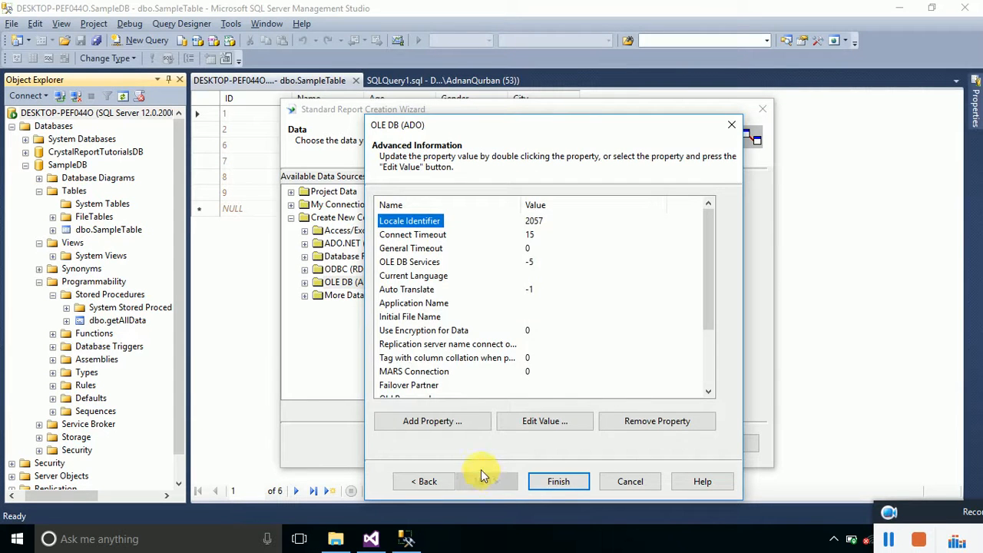
click(424, 480)
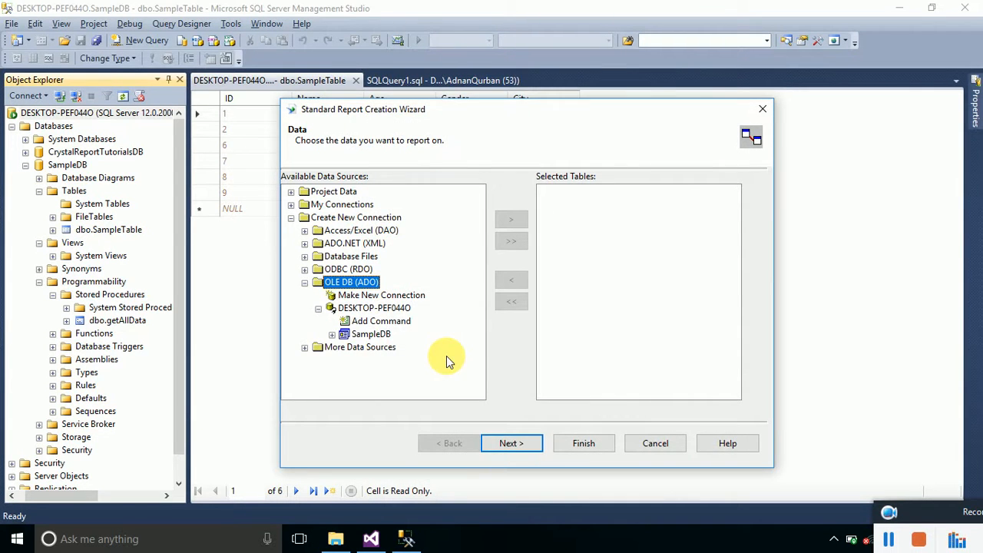
mouse_move(305, 285)
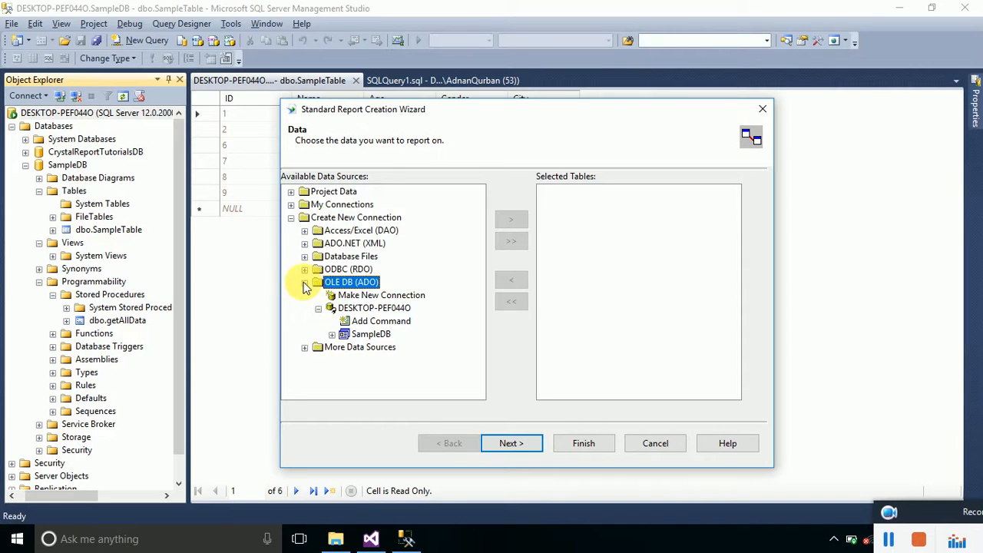
Browse SampleDB > dbo > Stored Procedures and add getAllData;1 to selected tables
click(291, 217)
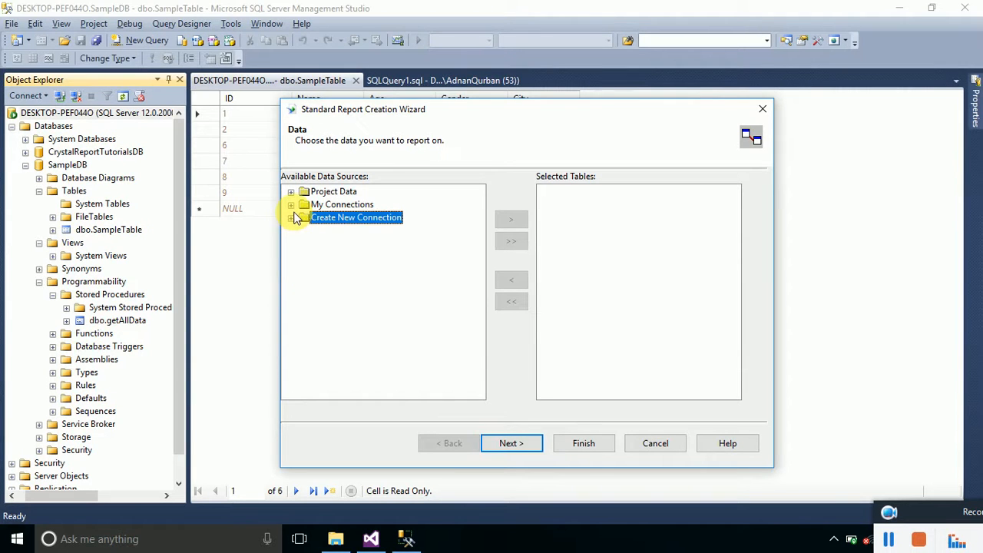
click(290, 204)
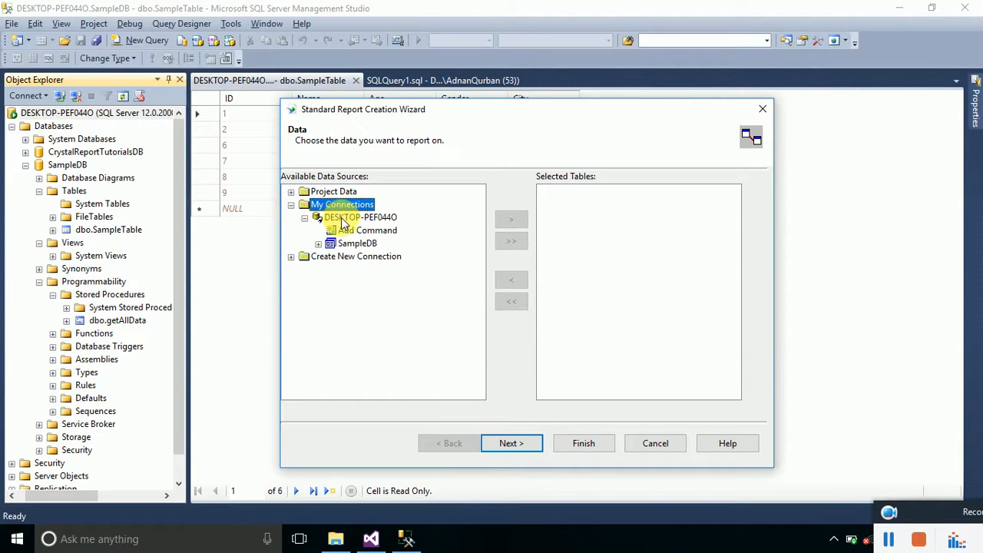
click(360, 217)
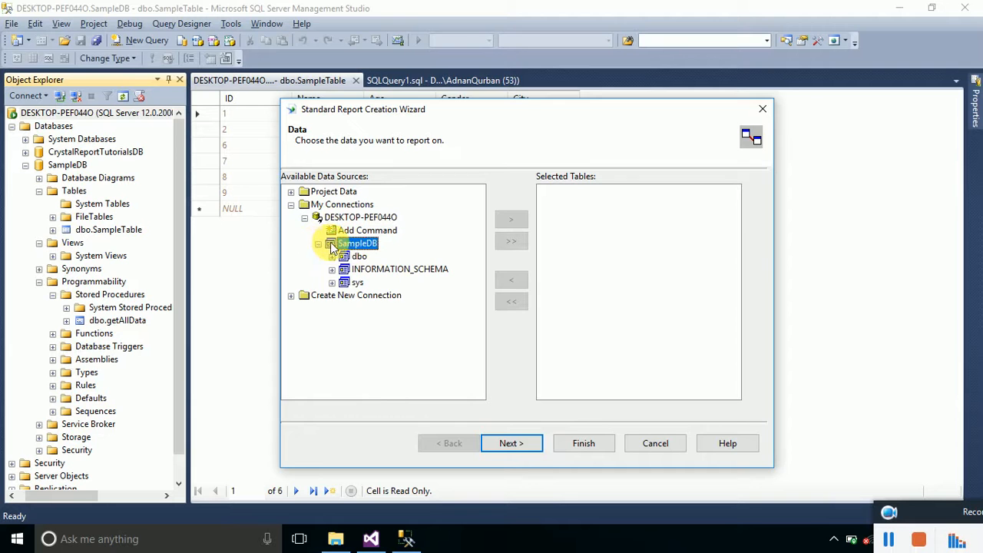
click(332, 244)
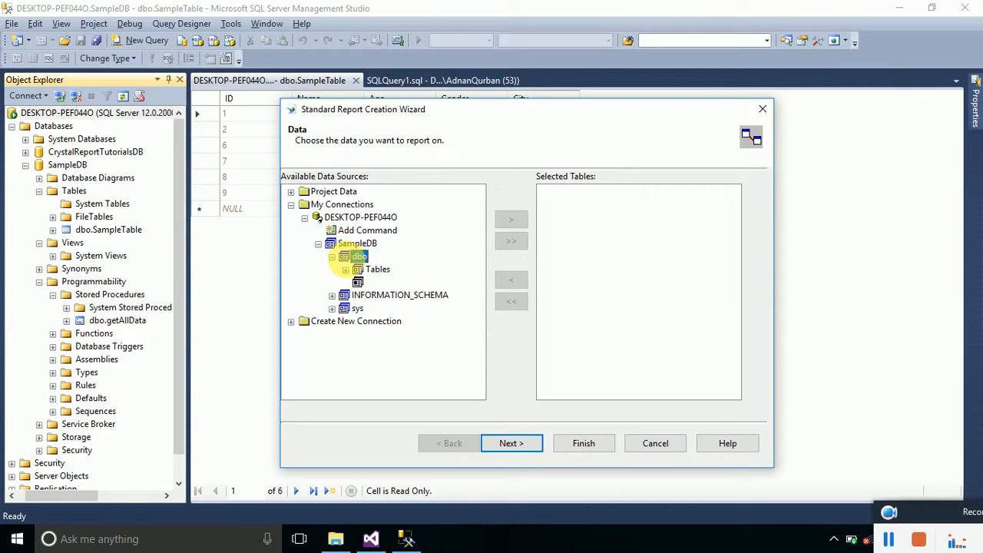
click(344, 256)
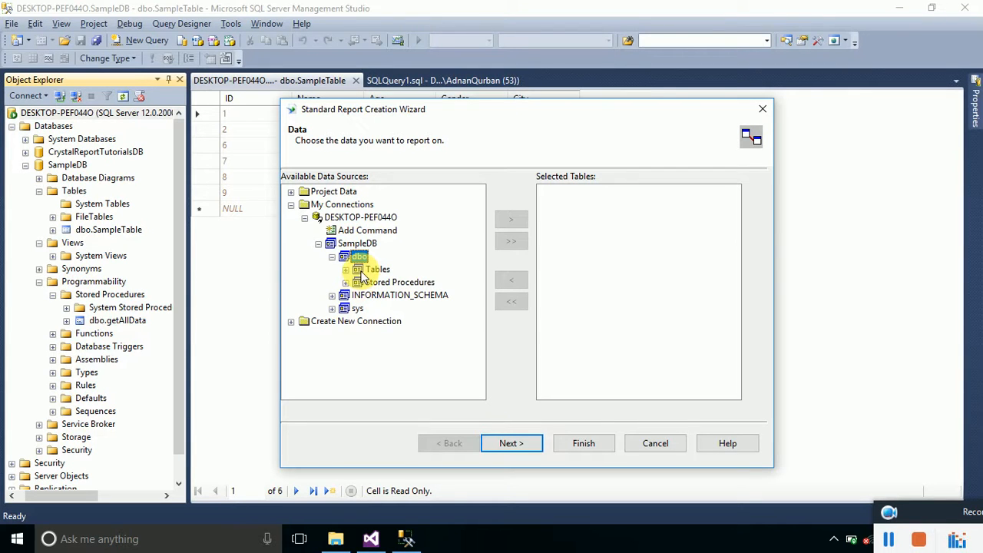
click(345, 269)
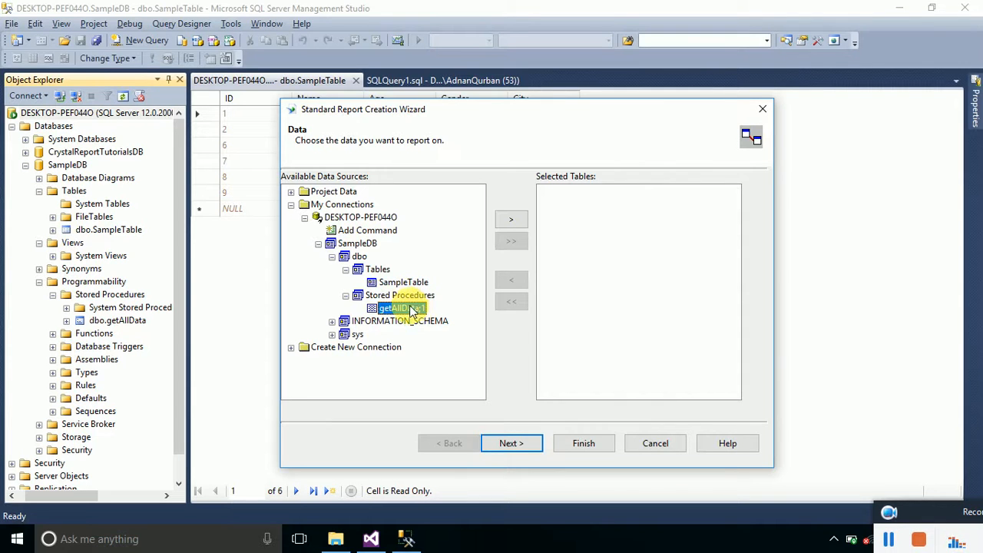
mouse_move(474, 270)
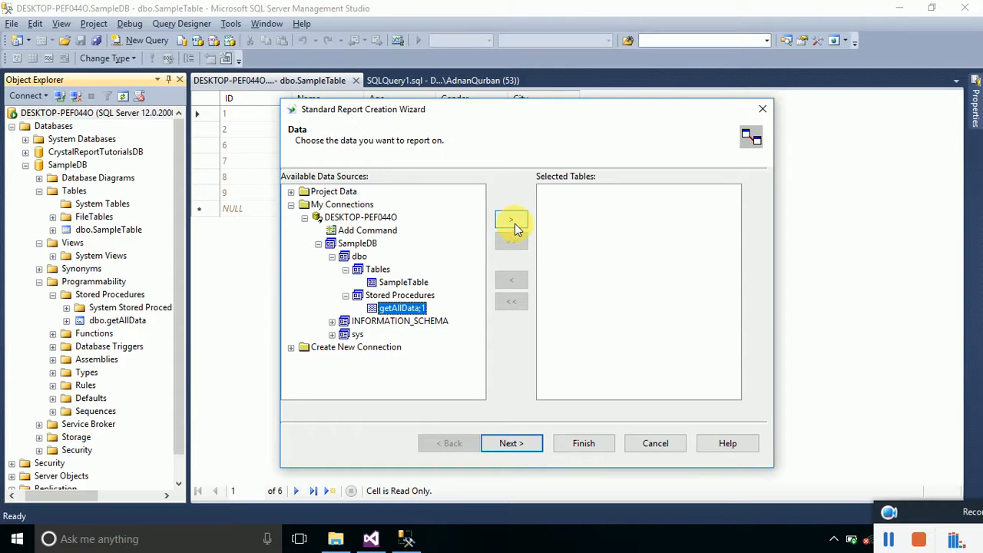
click(511, 220)
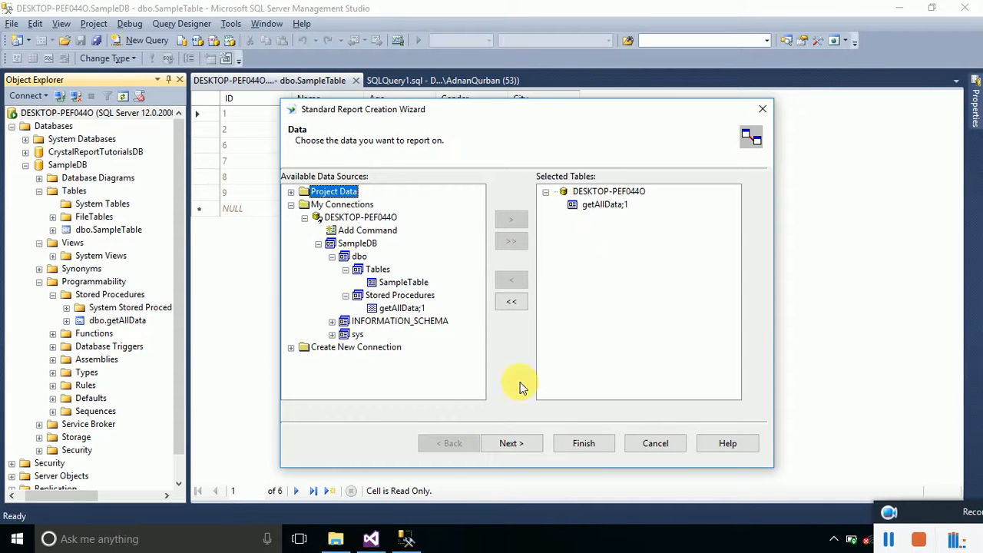
Add all five fields, skip grouping and filtering, pick Standard style, and finish
click(511, 443)
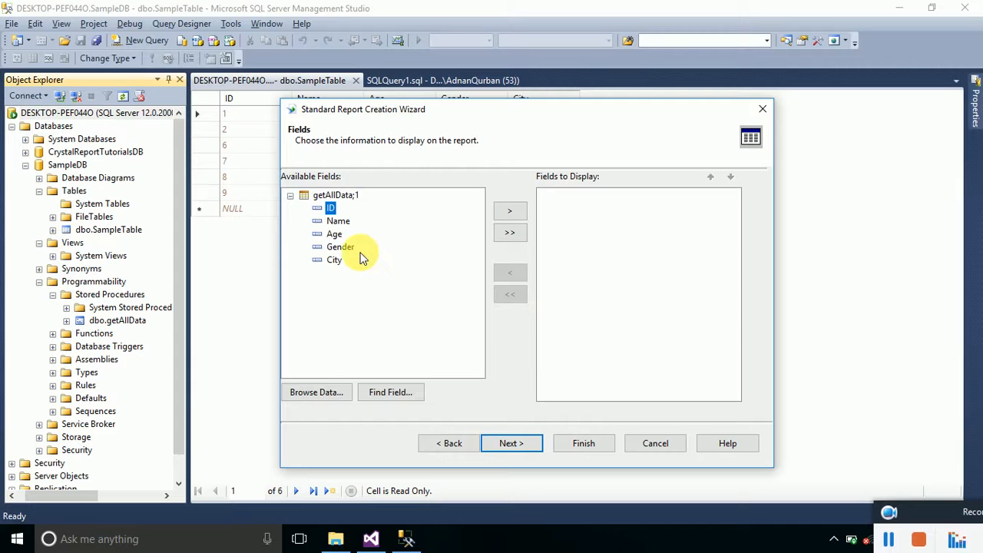
mouse_move(437, 250)
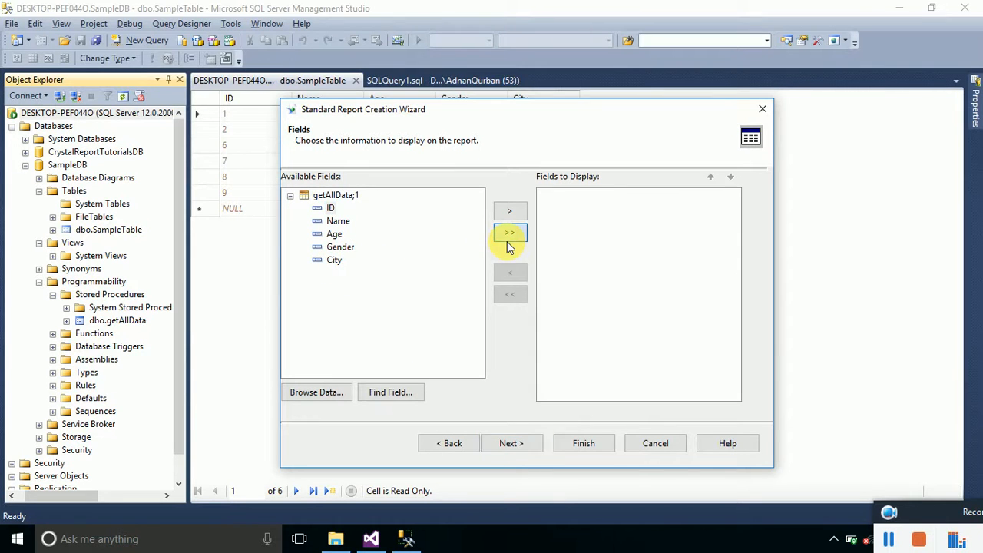
click(509, 233)
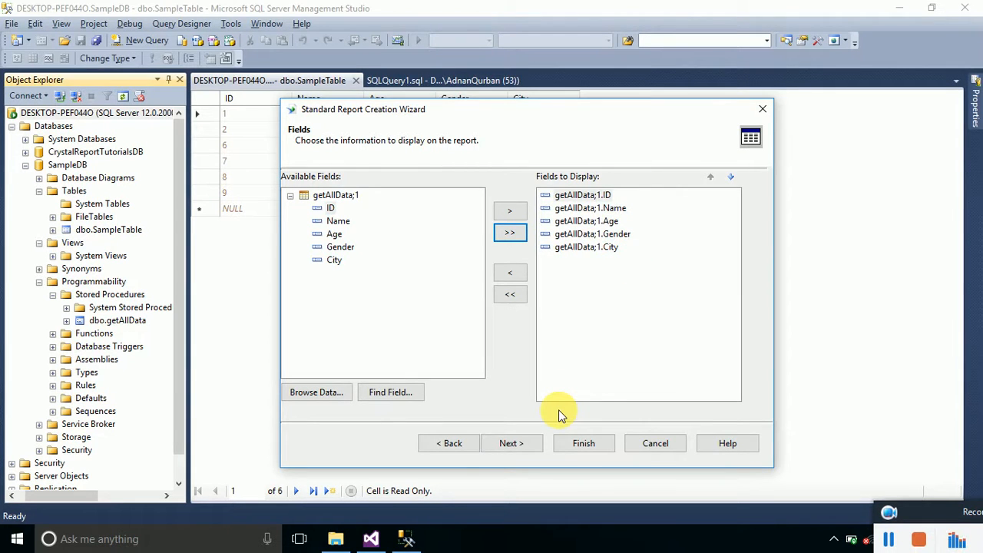
click(511, 443)
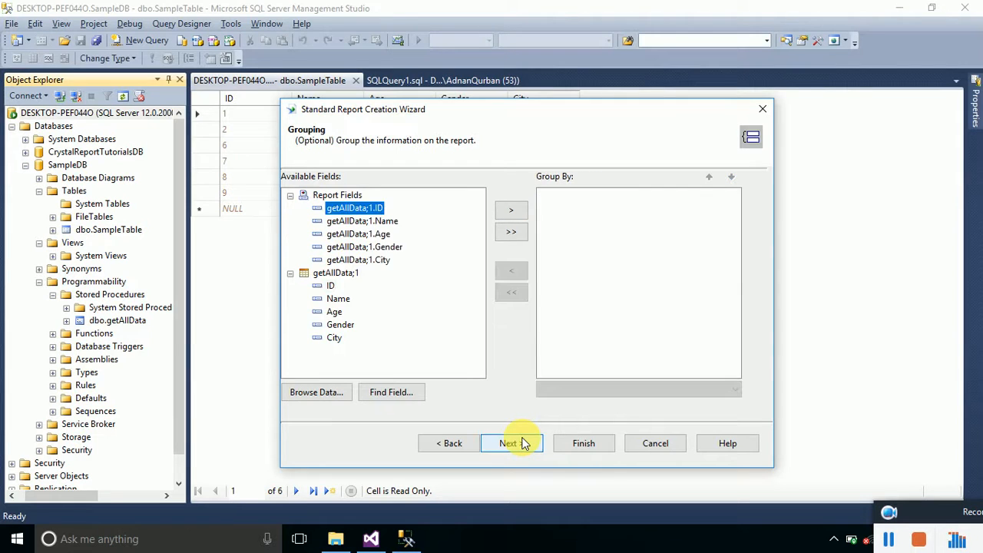
click(508, 443)
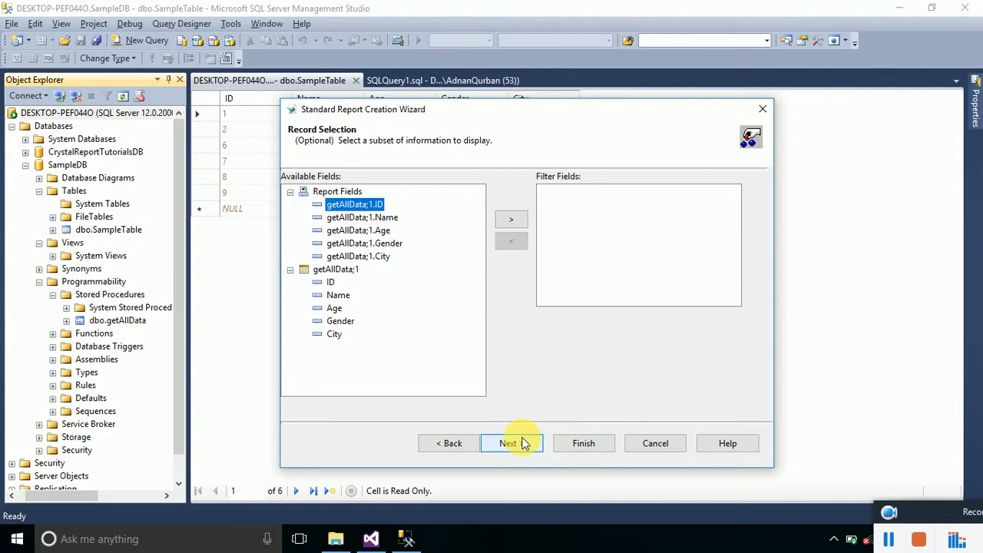
click(508, 443)
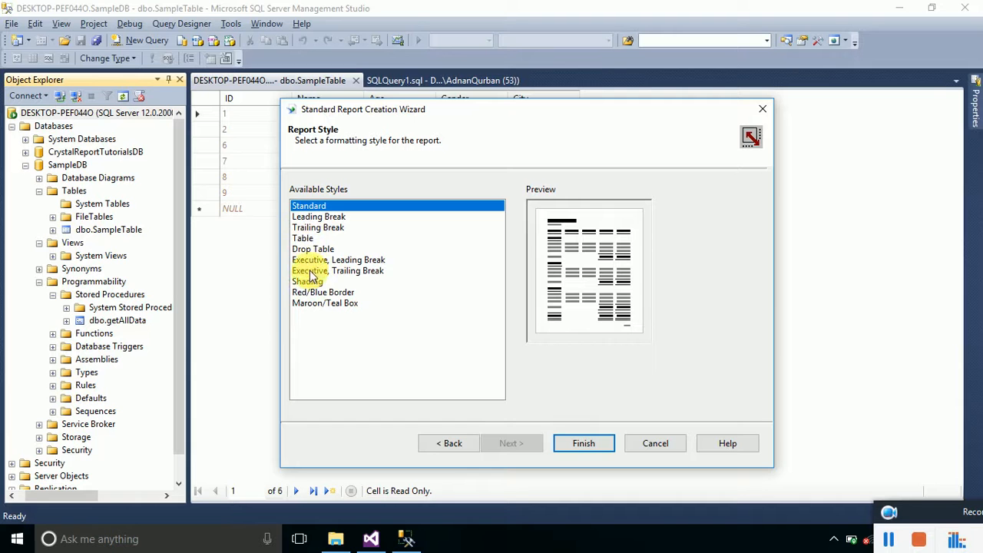
click(308, 205)
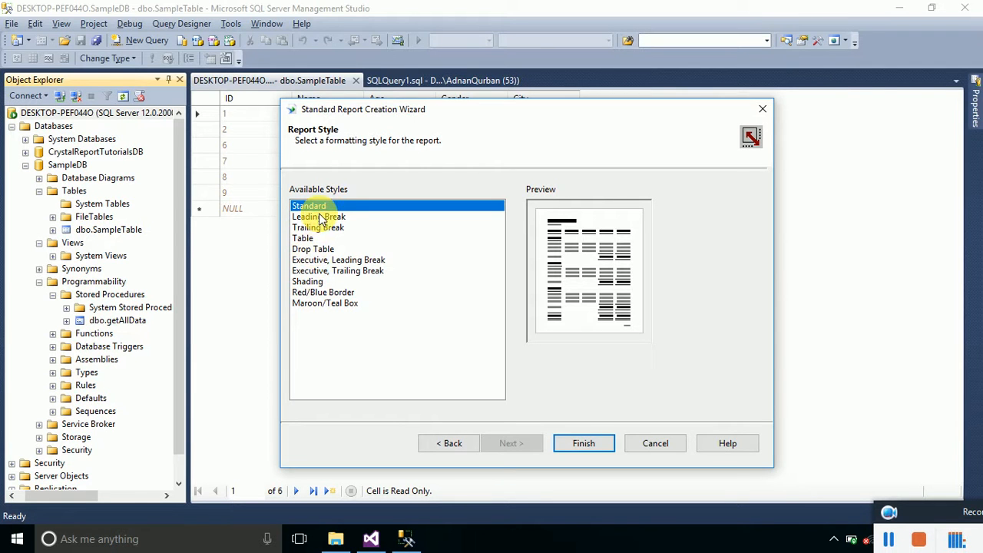
mouse_move(583, 443)
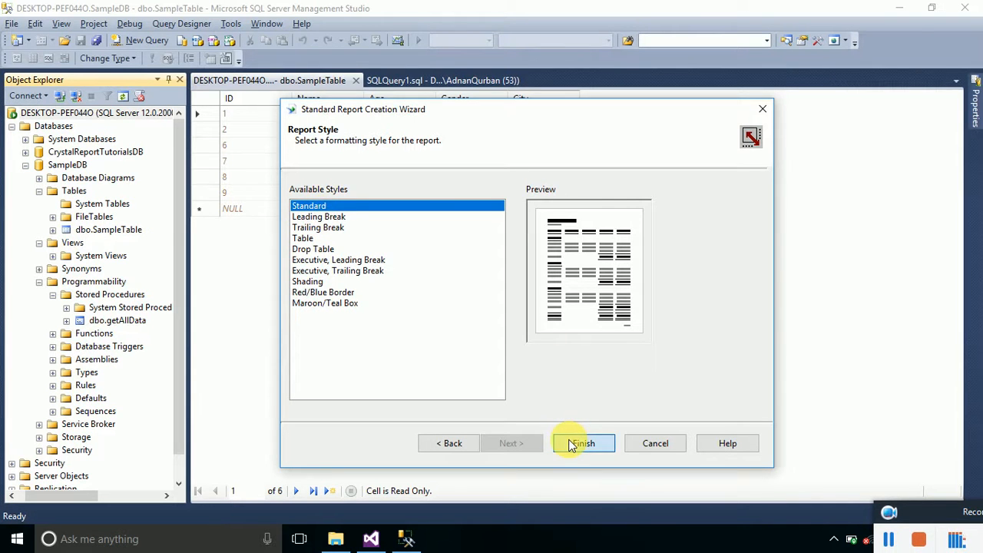
click(581, 443)
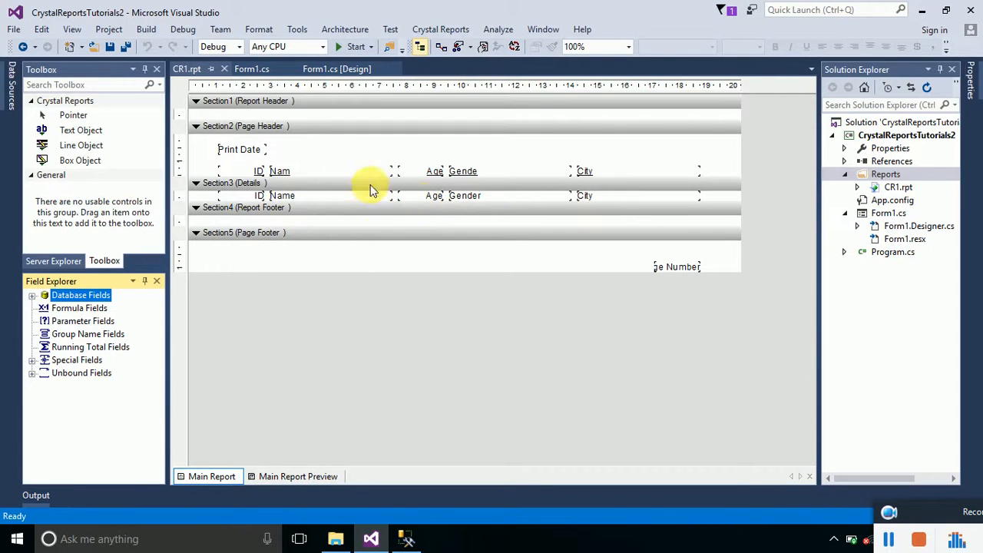
mouse_move(464, 221)
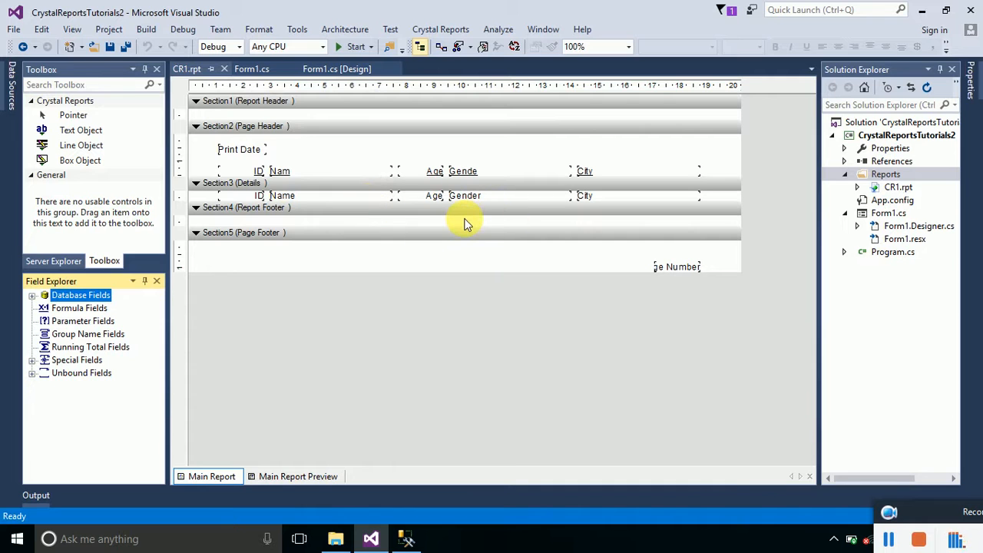
mouse_move(361, 228)
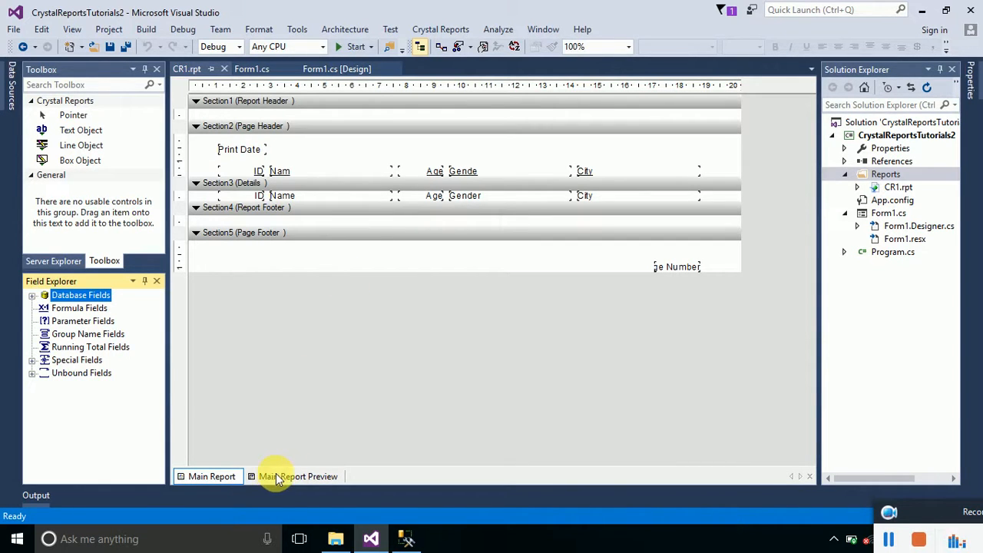
Open Main Report Preview to show six rows of ID, Name, Age, Gender, City
click(298, 476)
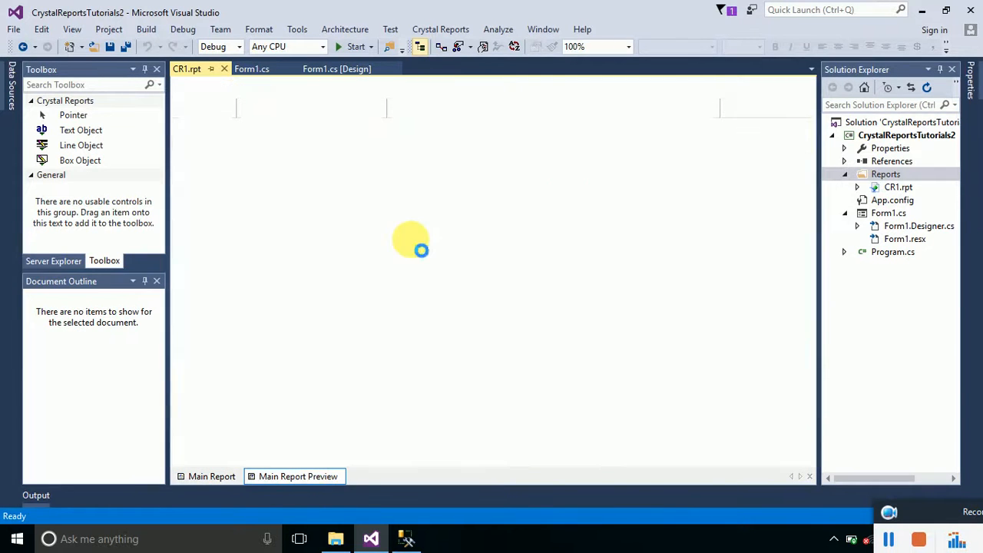
click(298, 476)
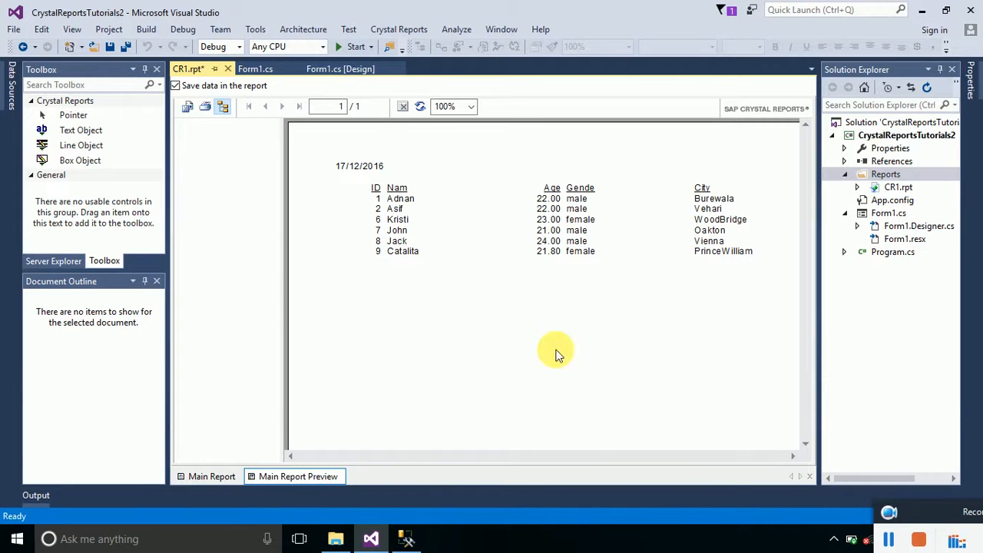